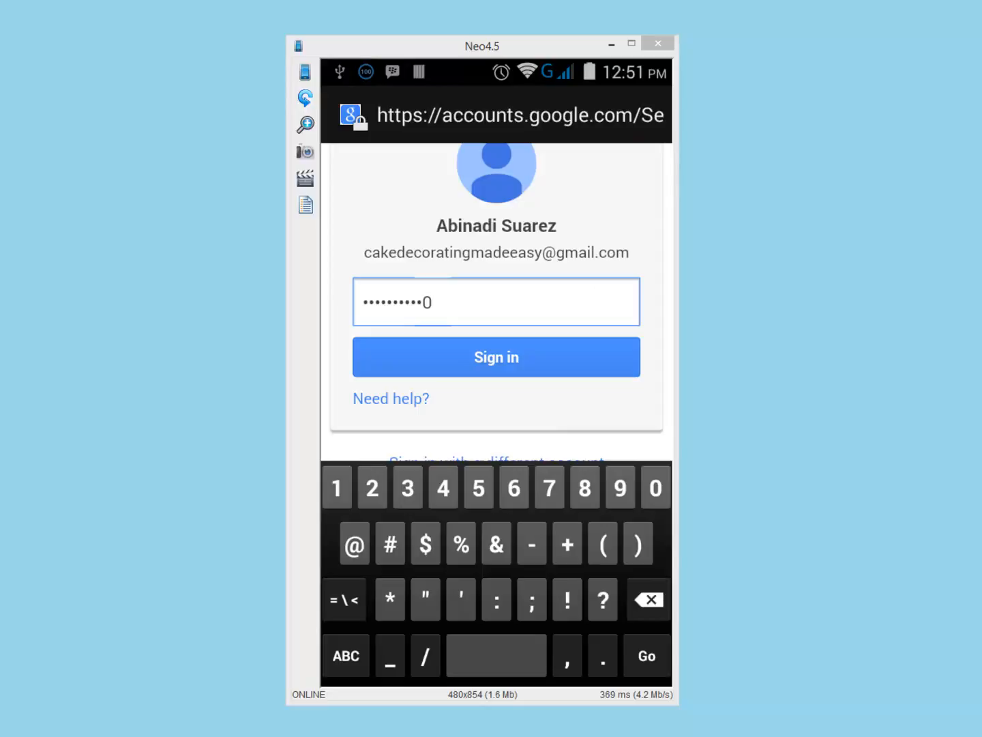
Submit the entered password to complete the Google account sign-in
click(496, 356)
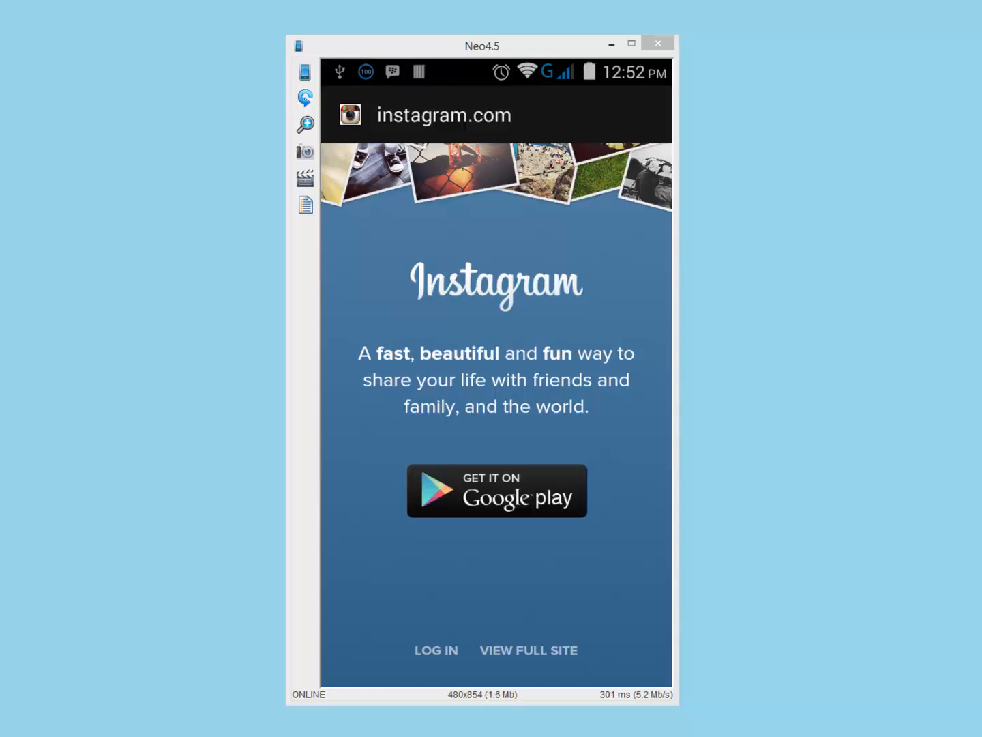
Follow instagram.com's 'Get it on Google Play' badge to the app's store listing
click(497, 489)
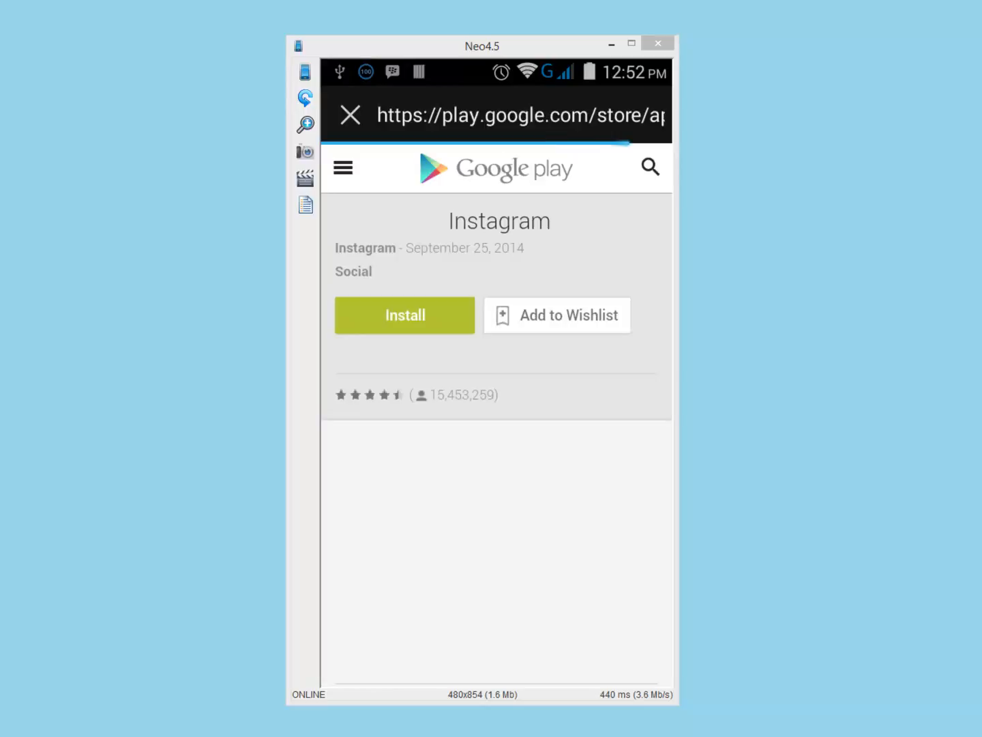
Start the Instagram install to reach the permissions and device selection screen
click(404, 316)
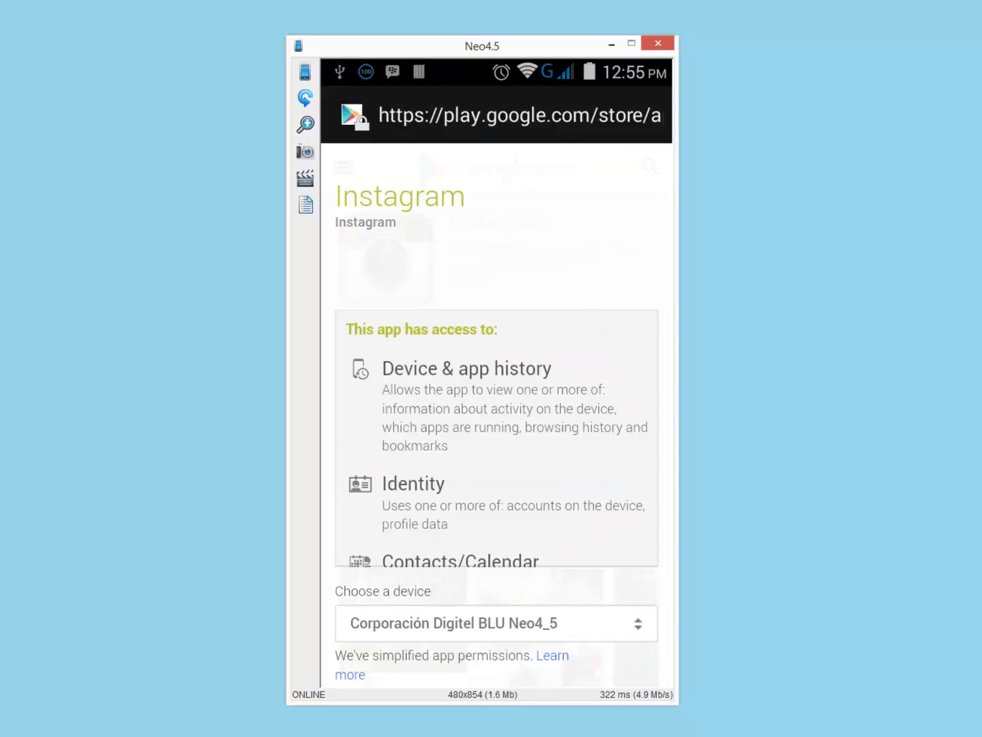
Confirm installing Instagram on the BLU Neo4_5 from the permissions dialog
scroll(down, 3)
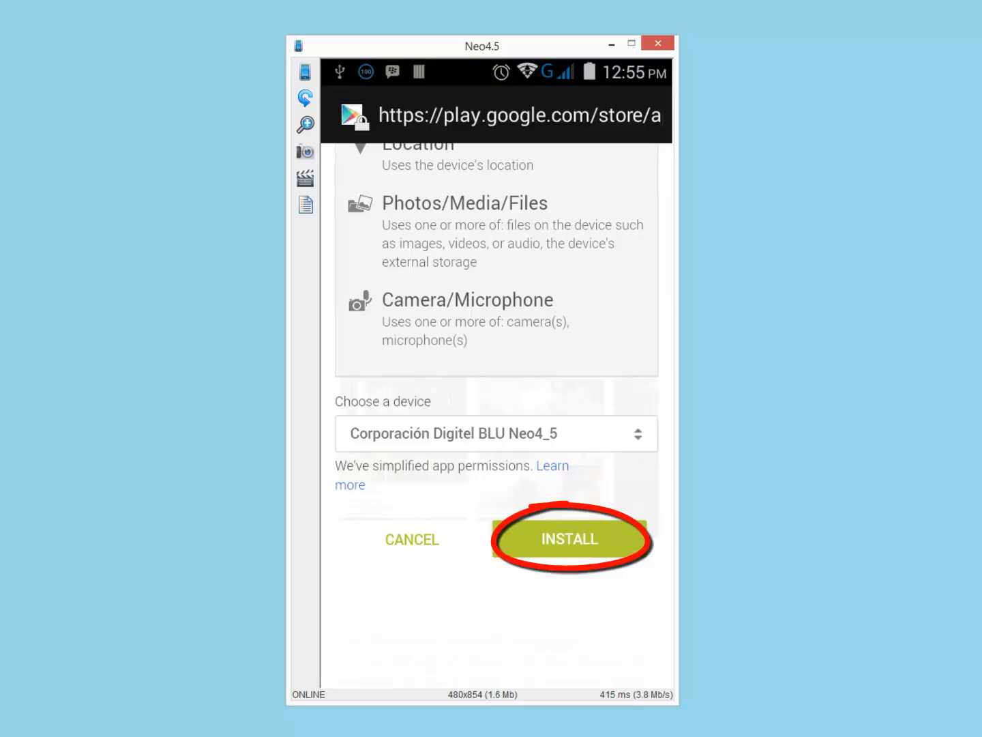
click(570, 539)
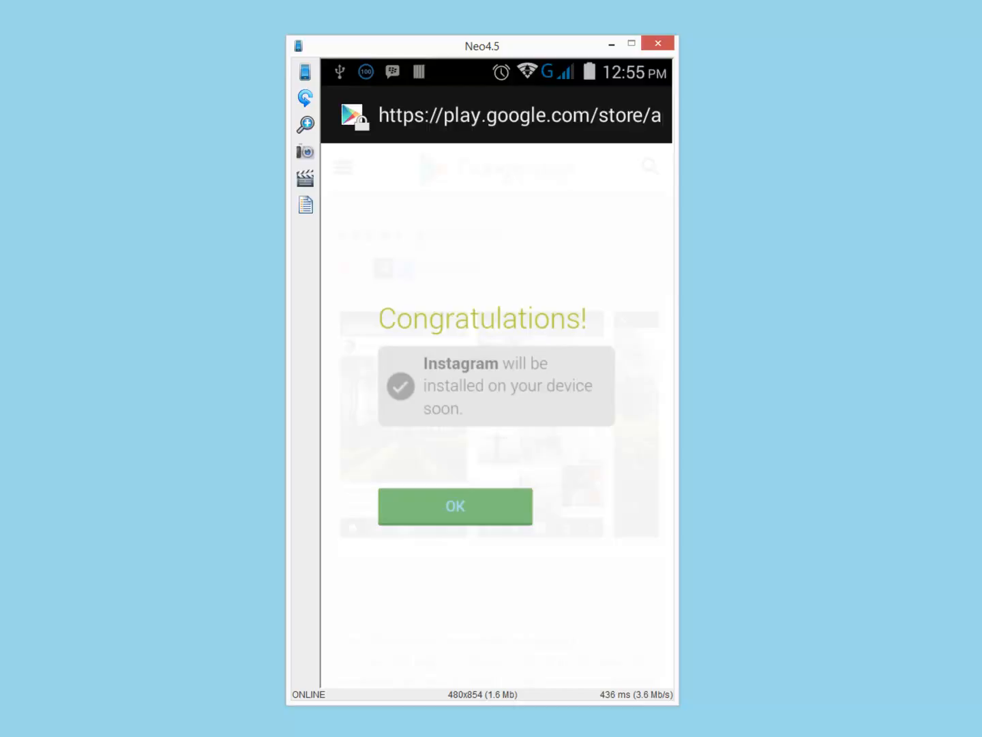